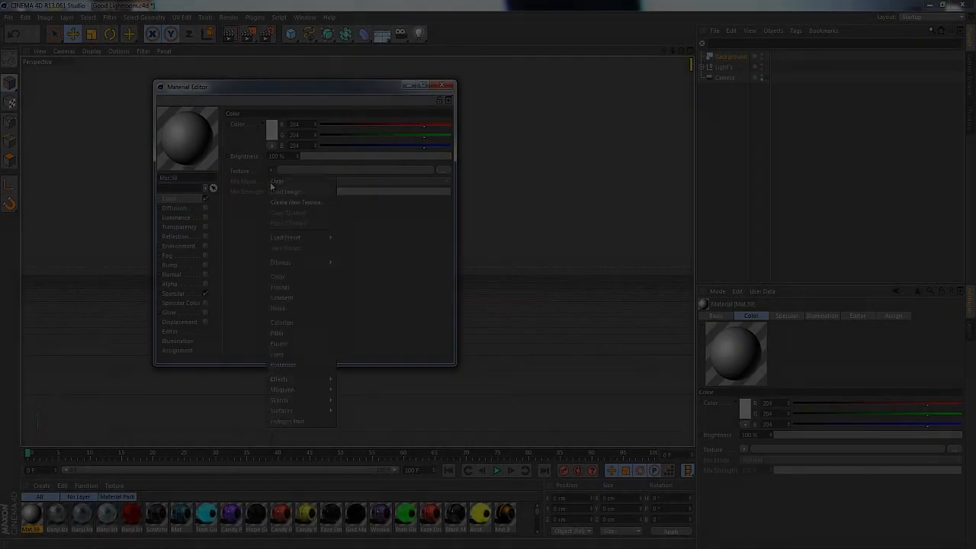
Load the Minecraft screenshot from the Pictures library as the material's image texture
{"action": "left_click", "coordinate": [287, 192]}
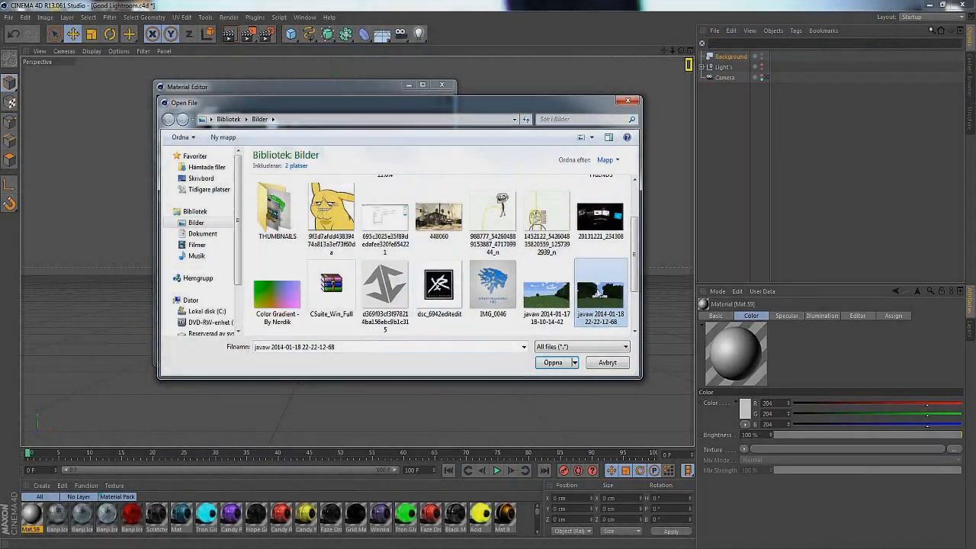
{"action": "left_click", "coordinate": [552, 363]}
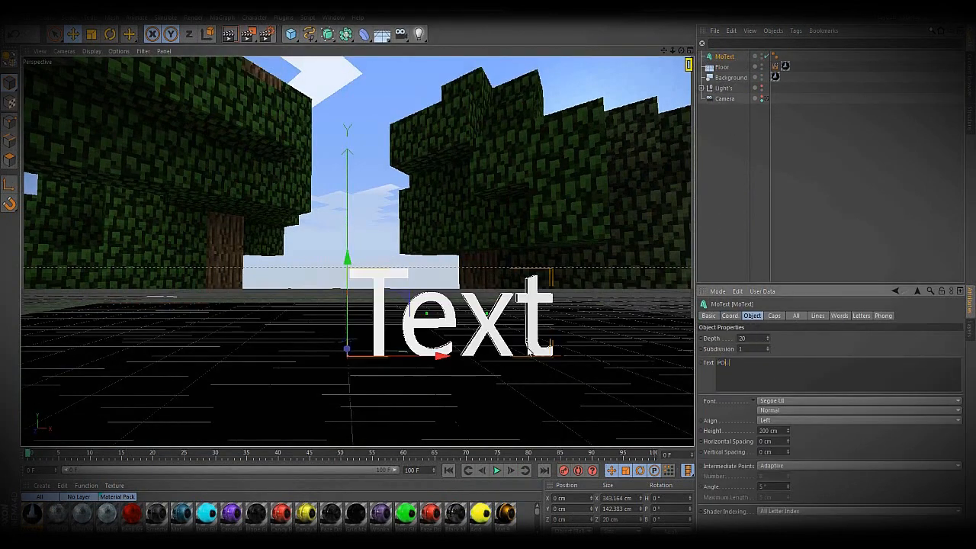
Make the MoText read 'PIGGEH' and give it a blocky pixel font
{"action": "type", "text": "PIGGEH"}
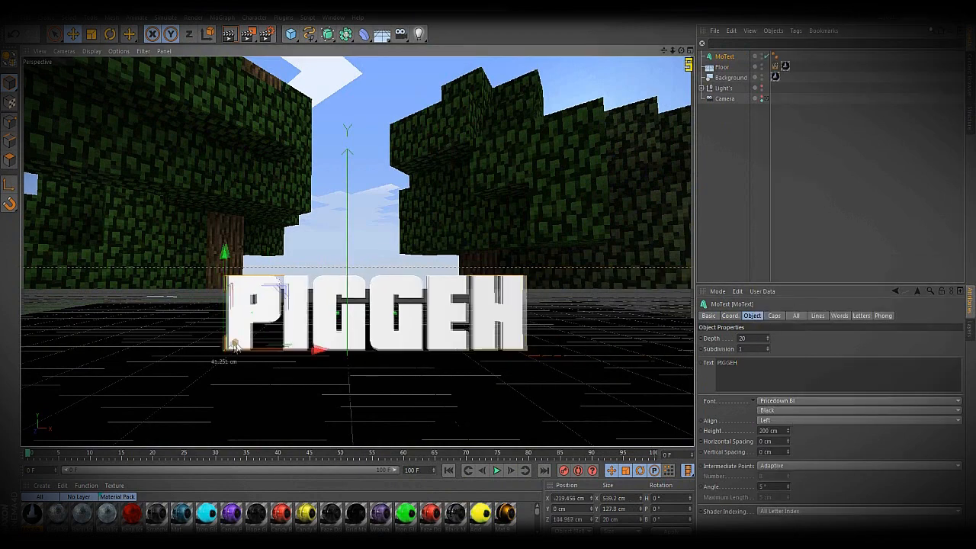
{"action": "left_click", "coordinate": [775, 314]}
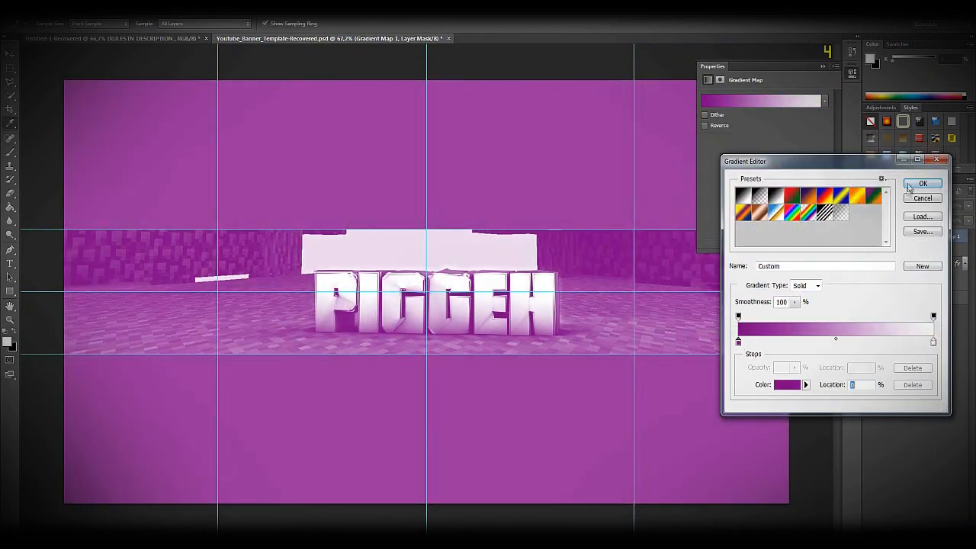
Confirm the purple-to-white gradient in the Gradient Editor to tint the banner
{"action": "left_click", "coordinate": [787, 384]}
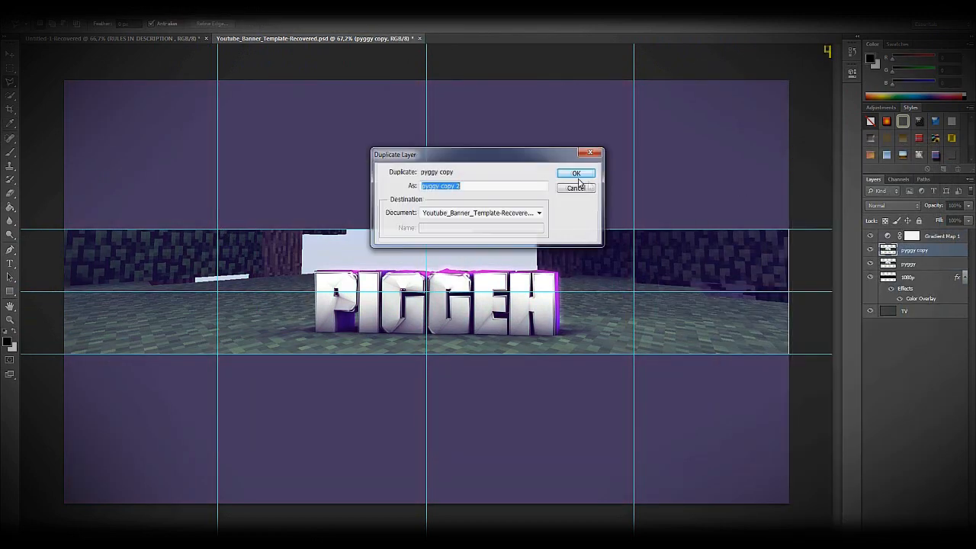
Duplicate the piggy layer and add a Brightness/Contrast adjustment layer above the gradient map
{"action": "left_click", "coordinate": [576, 172]}
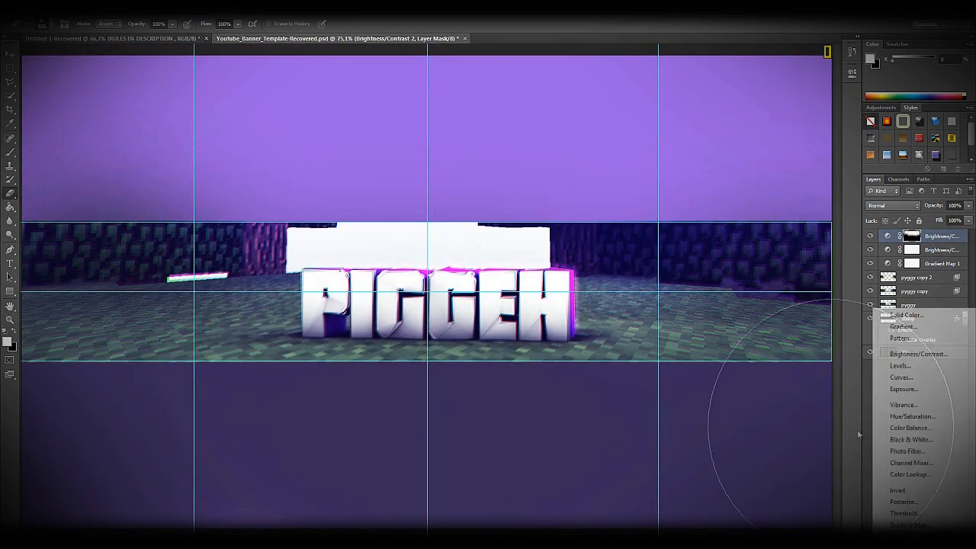
{"action": "left_click", "coordinate": [549, 38]}
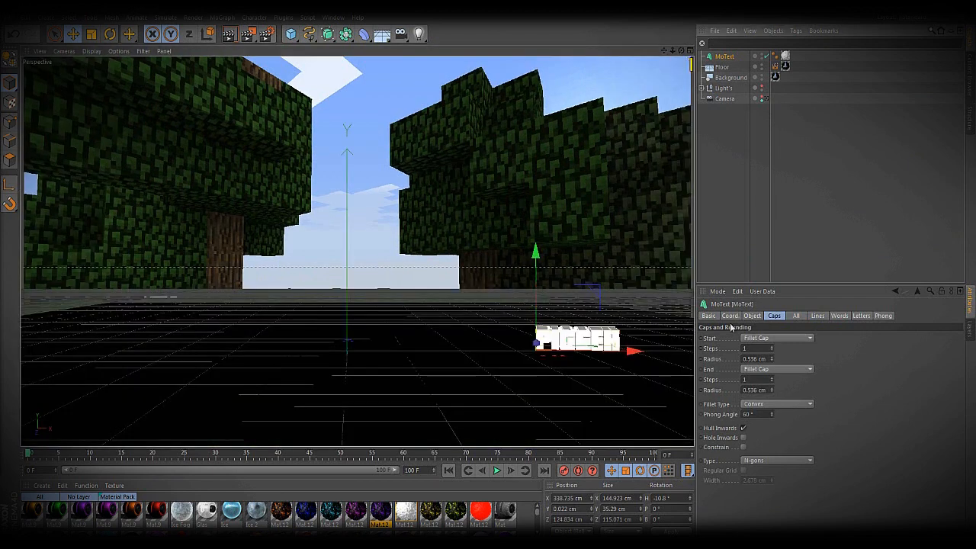
Make the duplicated MoText read '/THESUPERPIGGEH' and dismiss the texture path message
{"action": "left_click", "coordinate": [751, 316]}
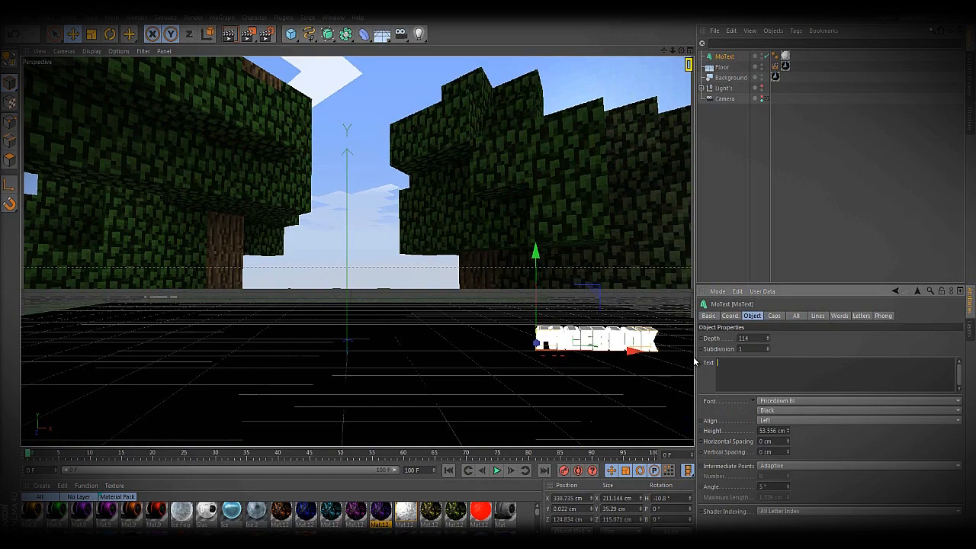
{"action": "type", "text": "/THESUPERPIGGEH"}
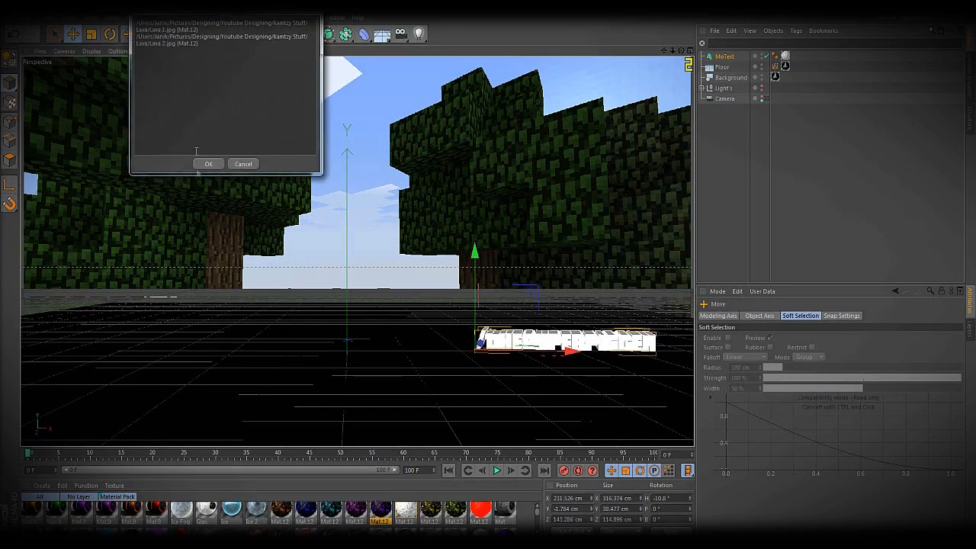
{"action": "left_click", "coordinate": [207, 163]}
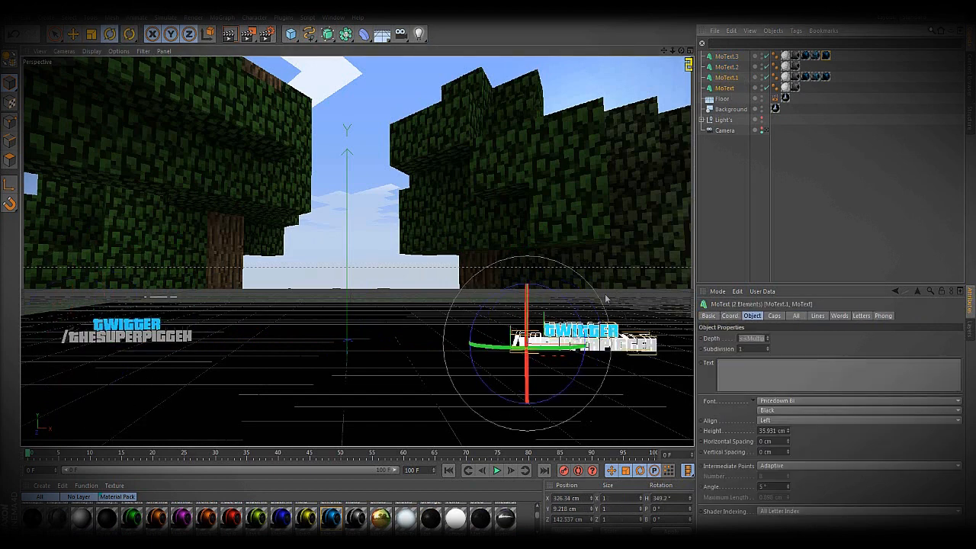